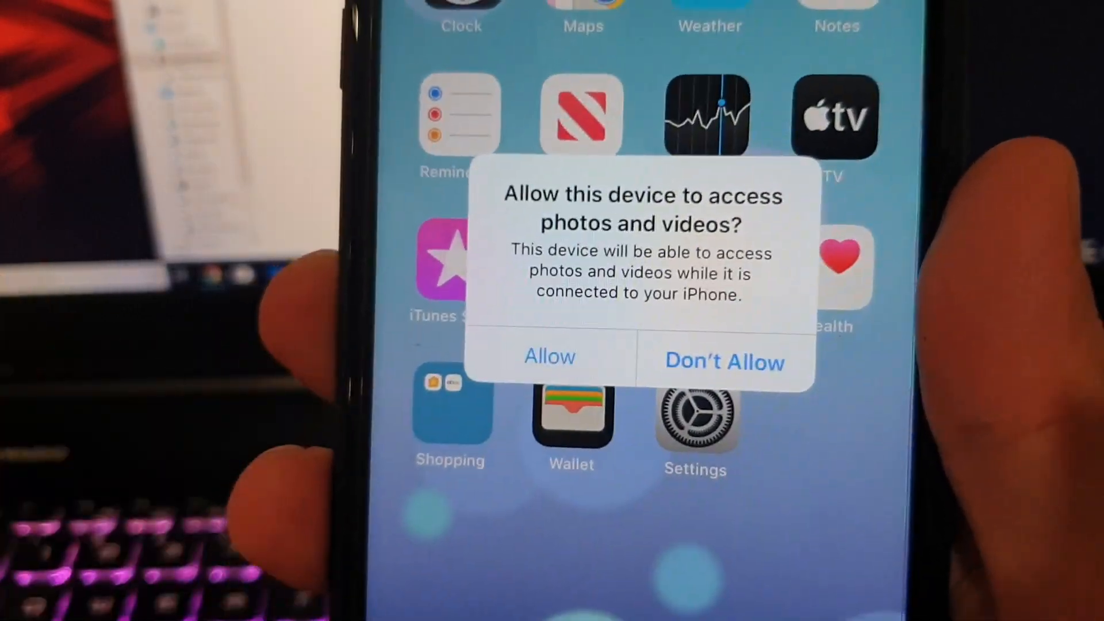
Step: Allow the connected computer to access the iPhone's photos and videos
{"action": "left_click", "coordinate": [550, 357]}
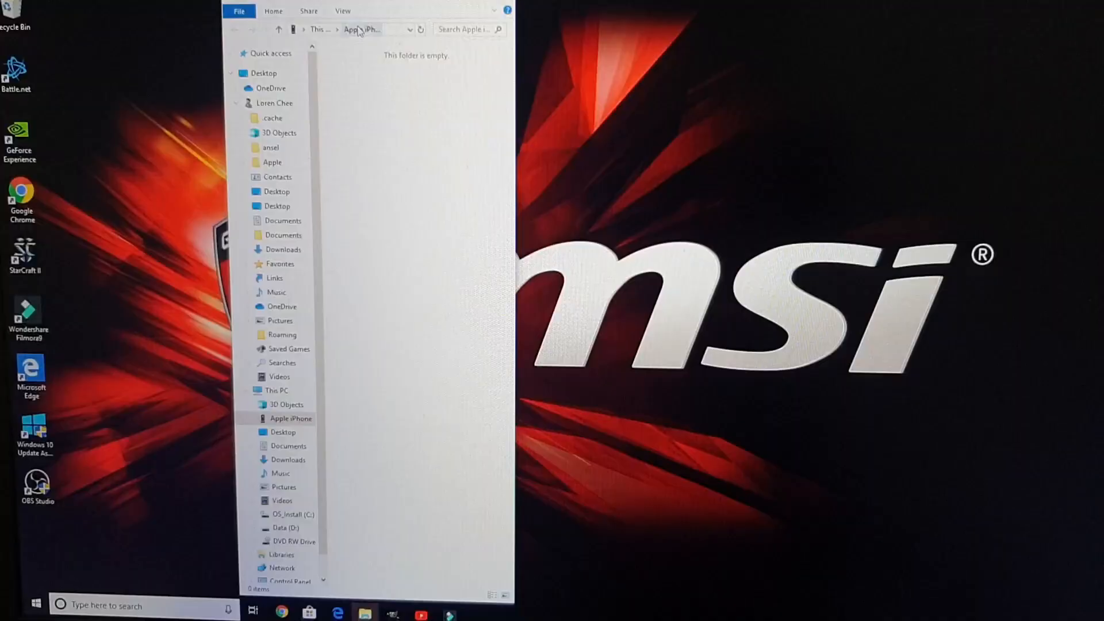
Step: Browse into Apple iPhone > Internal Storage > DCIM > 103APPLE to show its files
{"action": "double_click", "coordinate": [295, 431]}
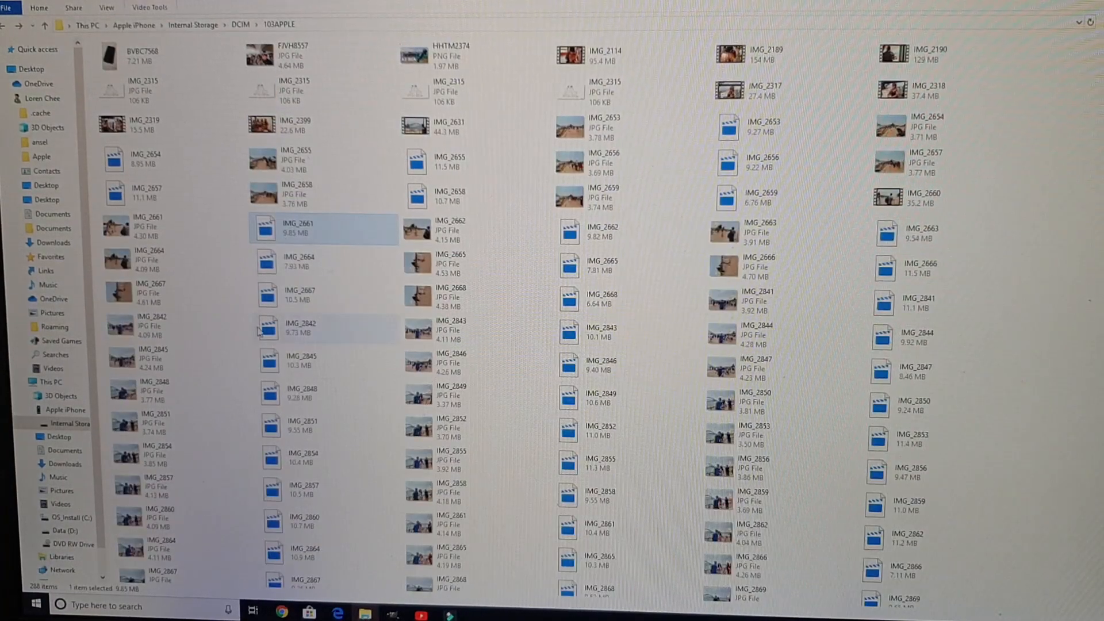
Step: Select IMG_2661, IMG_2664, IMG_2667 and IMG_2842 and copy them
{"action": "left_click", "coordinate": [299, 294]}
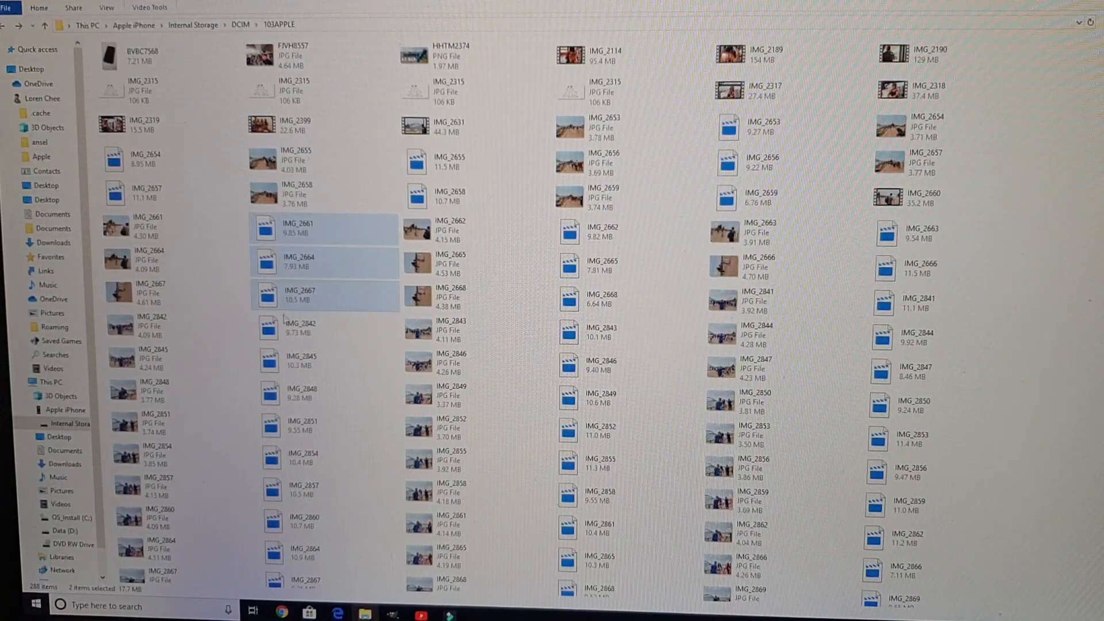
{"action": "right_click", "coordinate": [300, 328]}
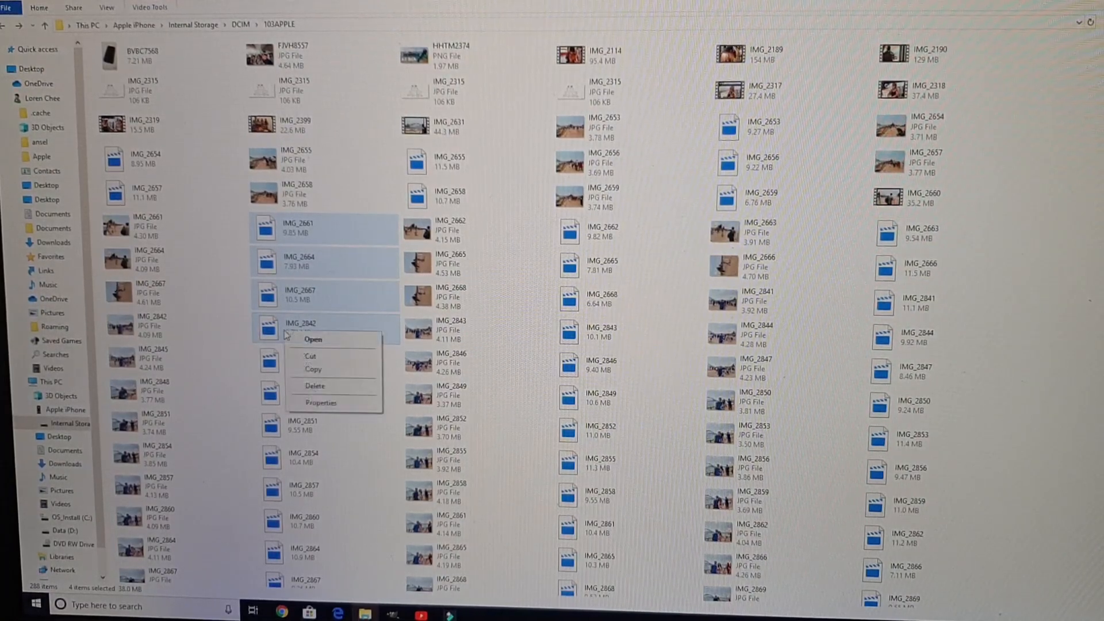
{"action": "left_click", "coordinate": [331, 381]}
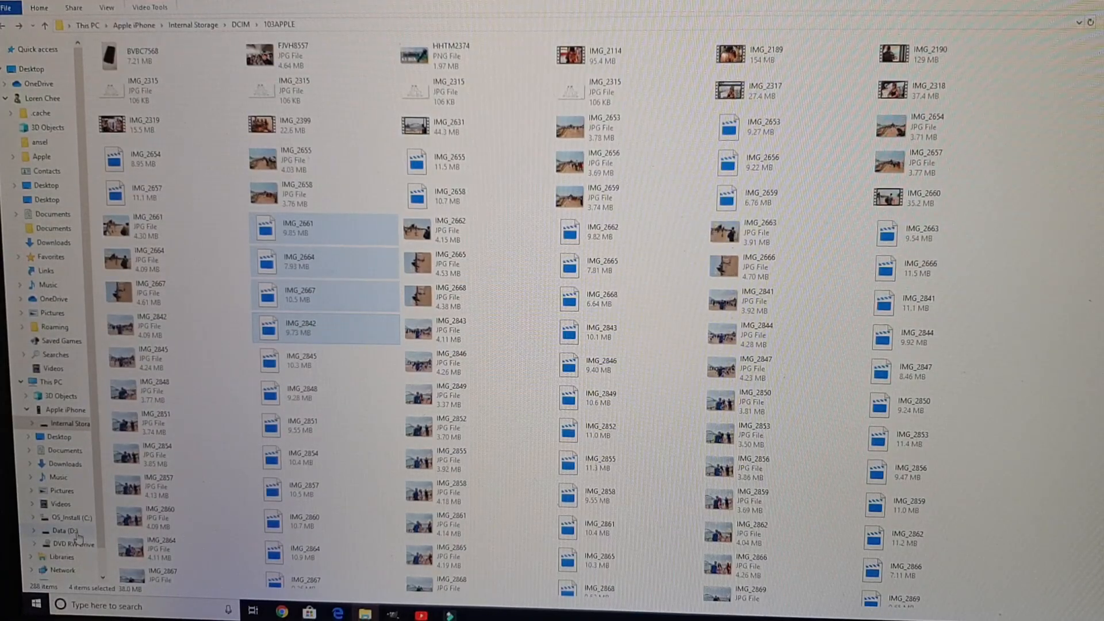
Step: Go to the Data (D:) drive and bring up the folder menu to paste the files
{"action": "left_click", "coordinate": [63, 530]}
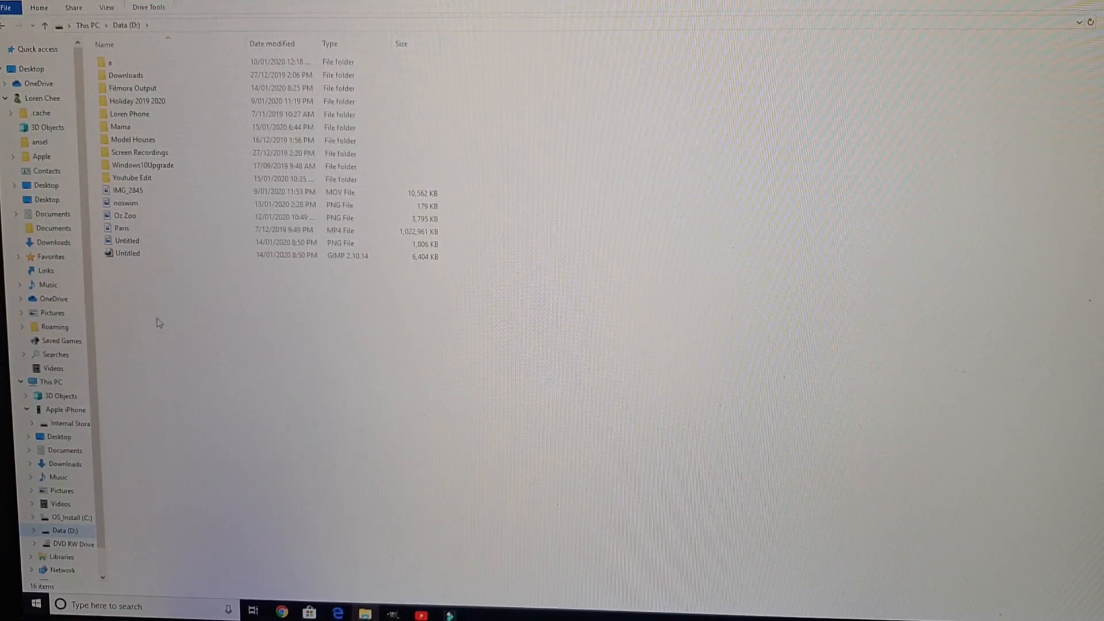
{"action": "right_click", "coordinate": [158, 322]}
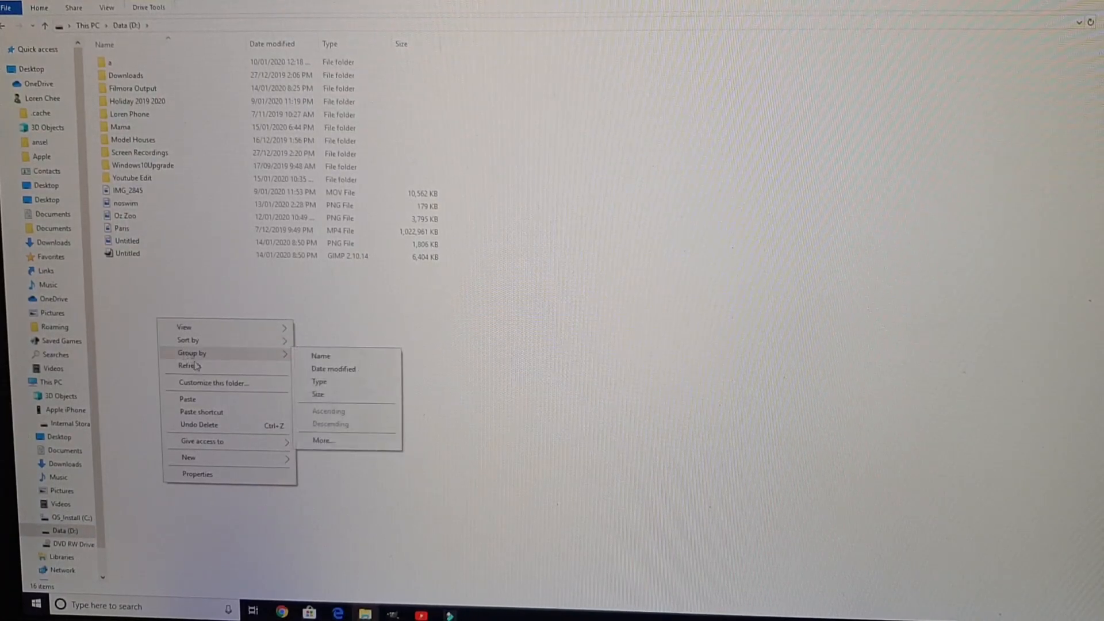